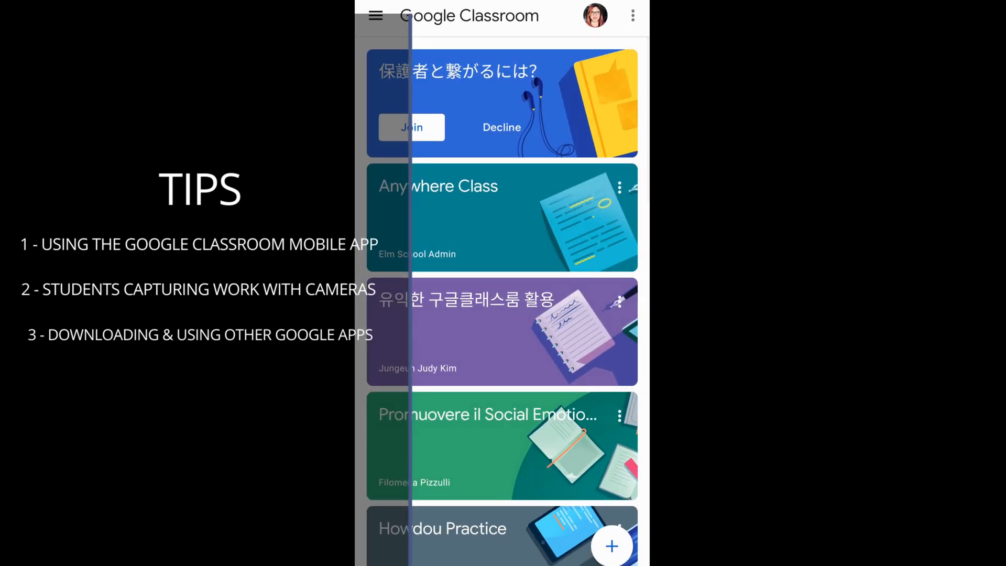
Scroll down through the class cards on the Classes home screen
{"action": "scroll", "scroll_direction": "down", "scroll_amount": 3}
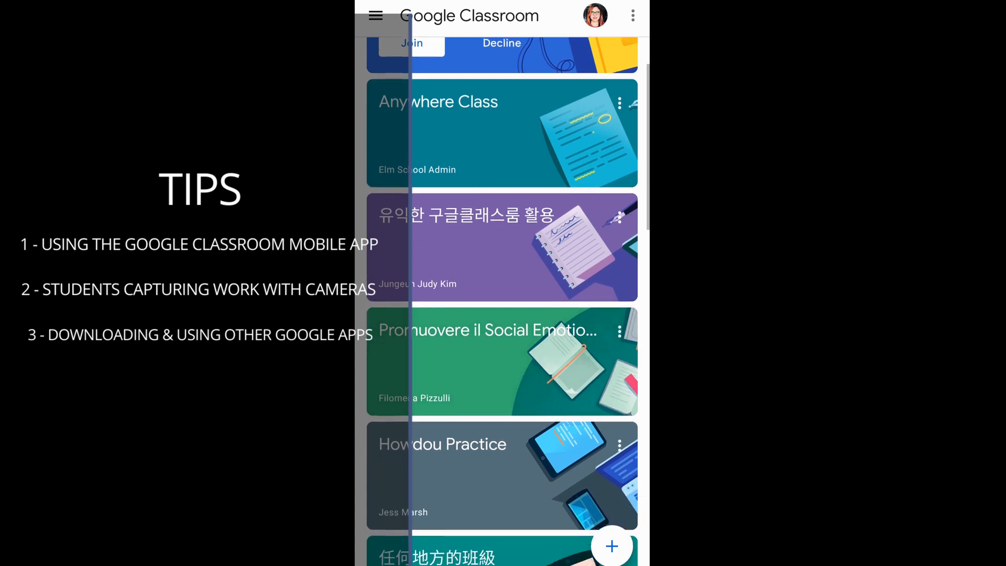
{"action": "scroll", "scroll_direction": "down", "scroll_amount": 3}
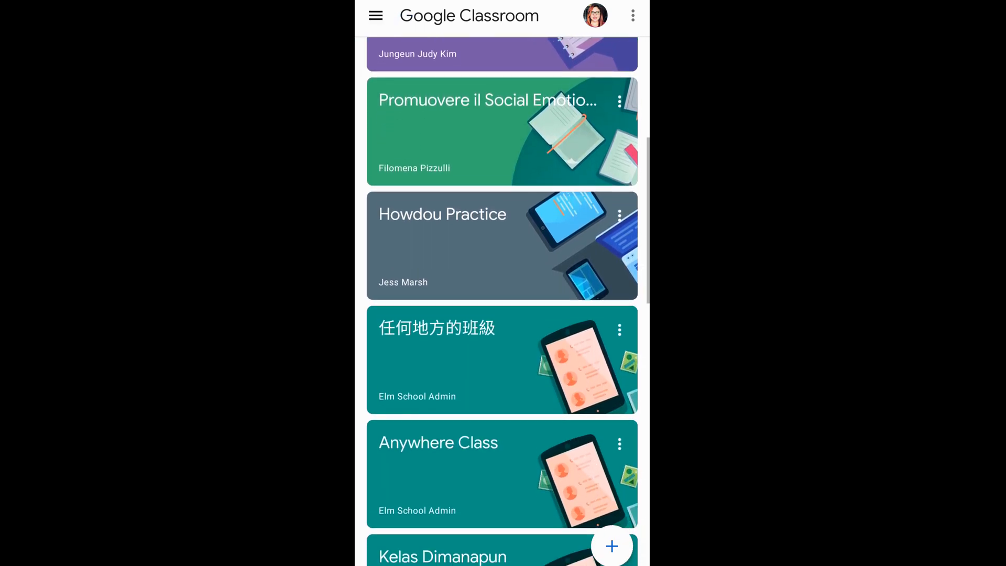
{"action": "scroll", "scroll_direction": "down", "scroll_amount": 3}
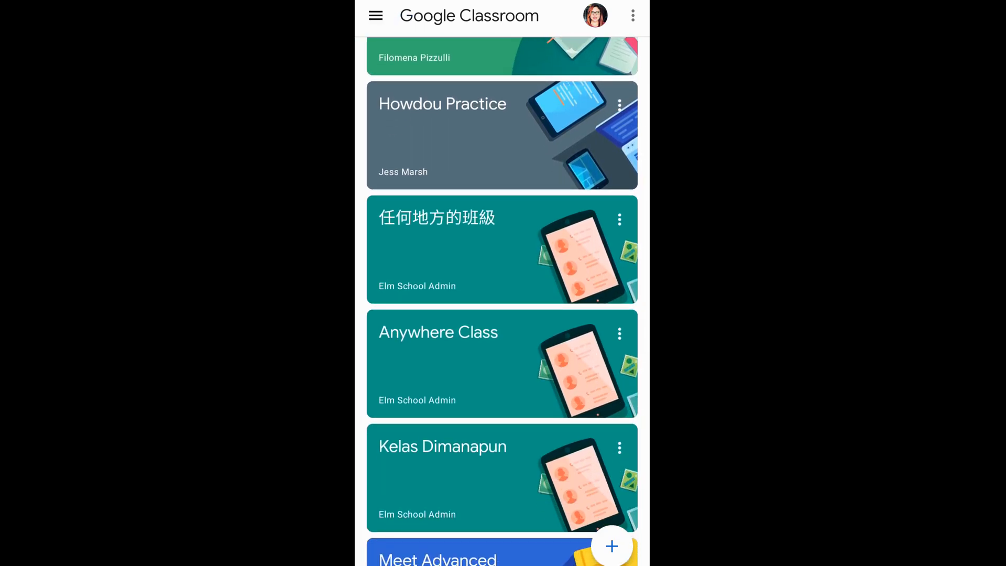
{"action": "scroll", "scroll_direction": "down", "scroll_amount": 3}
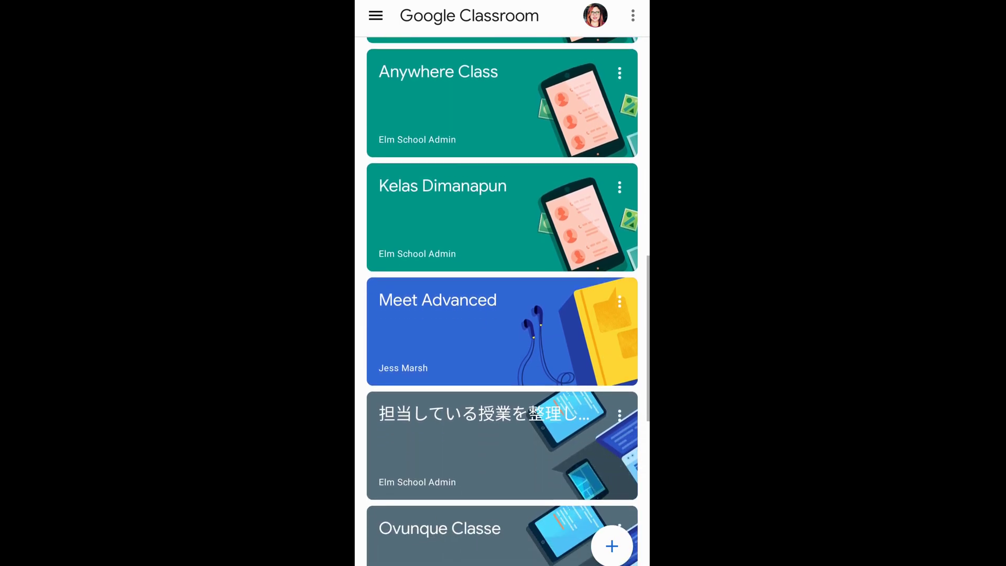
{"action": "scroll", "scroll_direction": "down", "scroll_amount": 3}
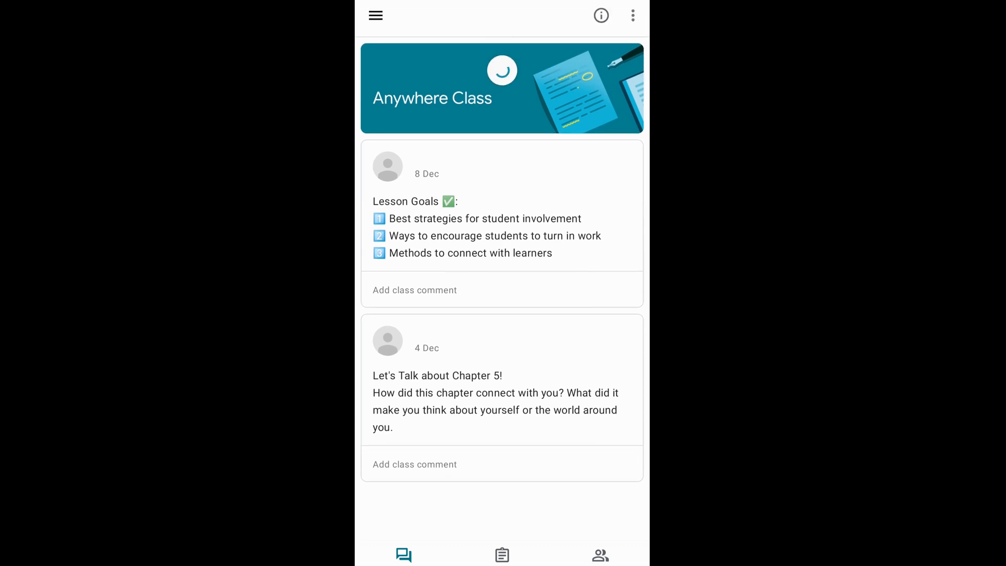
View Anywhere Class's Classwork and People tabs, return to Stream, then open the class menu
{"action": "left_click", "coordinate": [501, 554]}
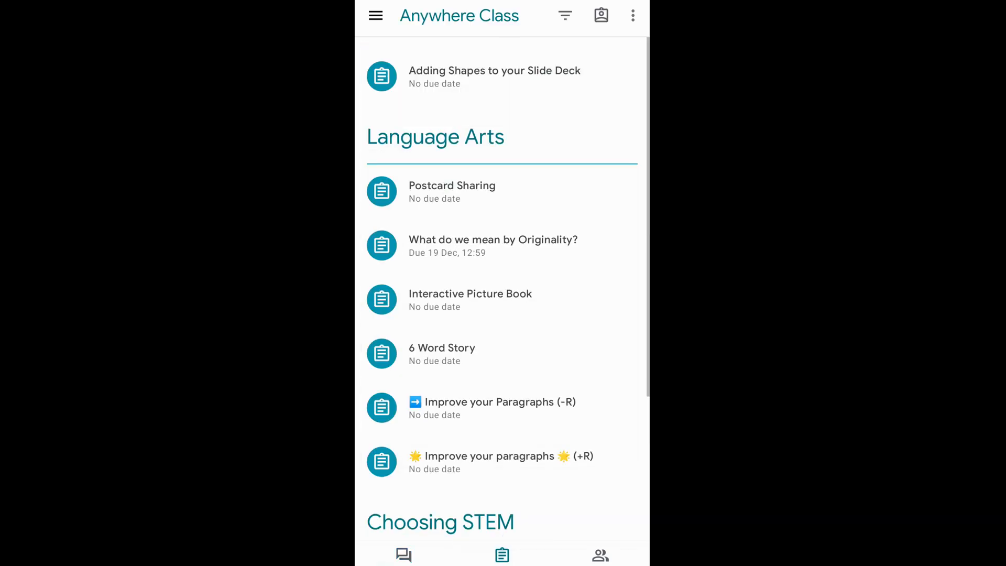
{"action": "left_click", "coordinate": [597, 554]}
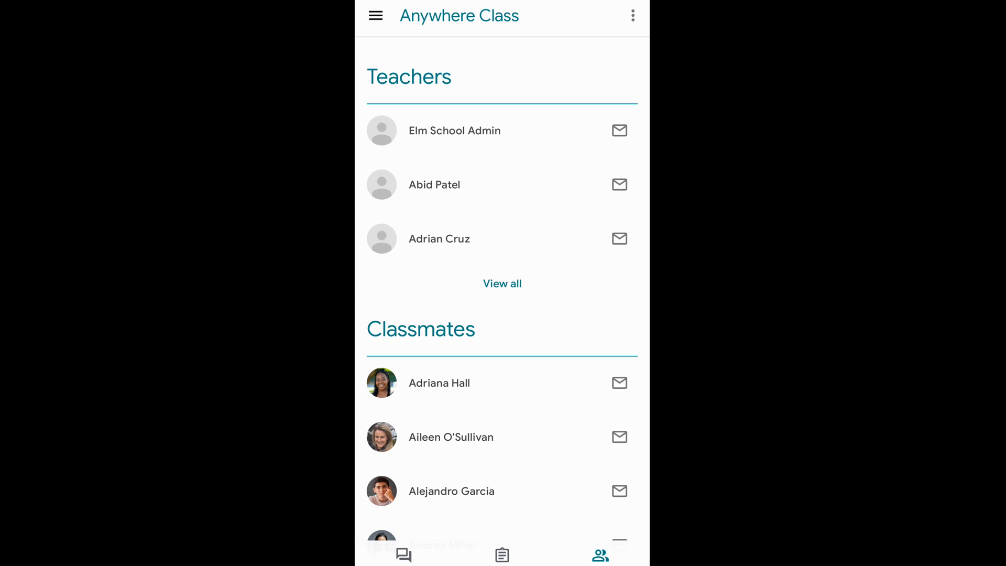
{"action": "left_click", "coordinate": [405, 554]}
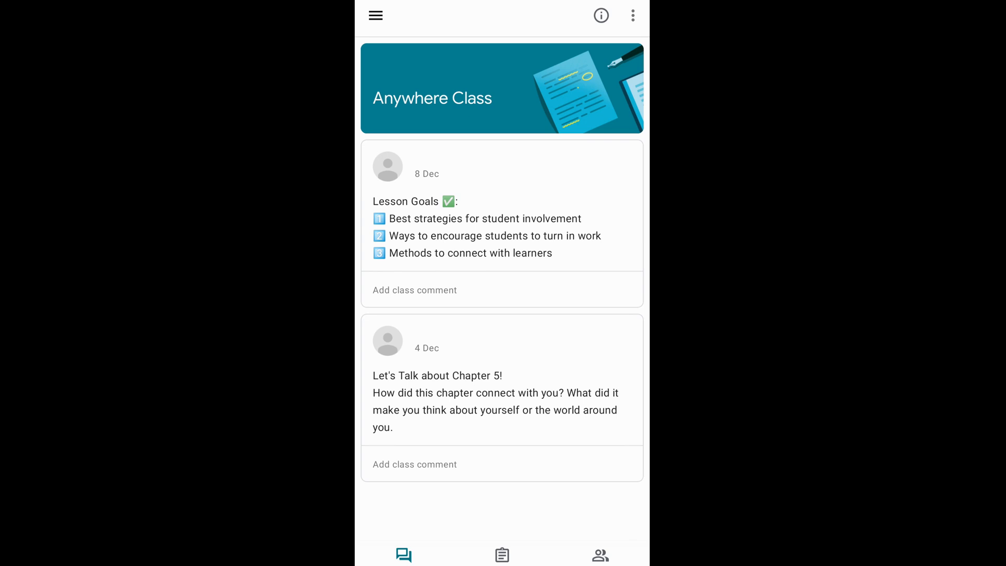
{"action": "left_click", "coordinate": [375, 15]}
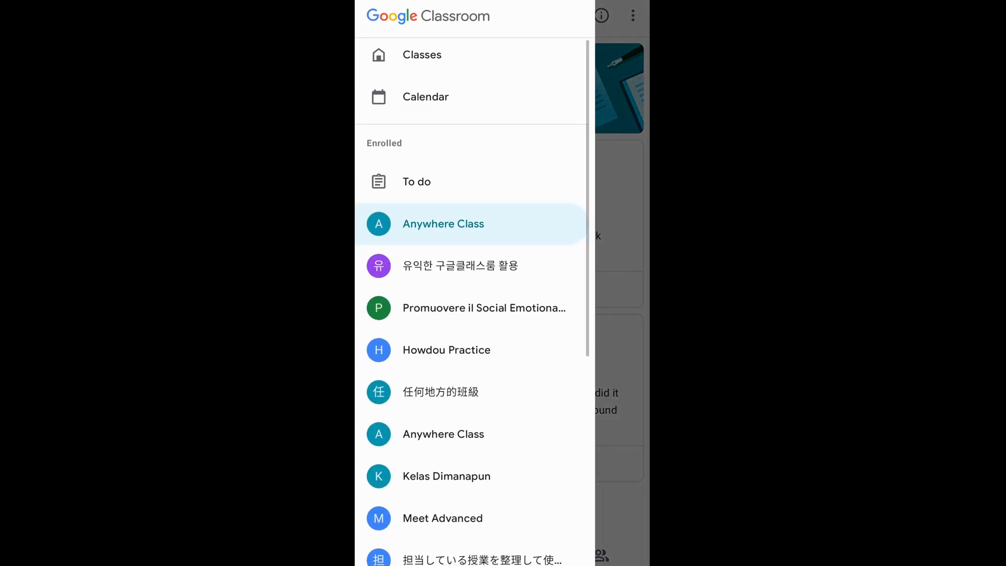
View Classroom's notification settings from the drawer, then go to the home screen
{"action": "scroll", "scroll_direction": "down", "scroll_amount": 3}
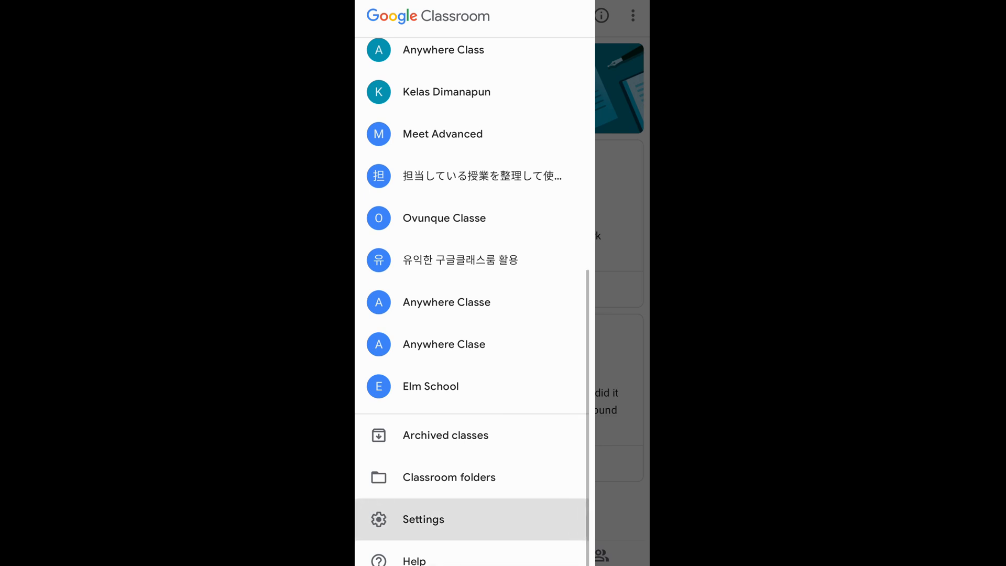
{"action": "left_click", "coordinate": [422, 520]}
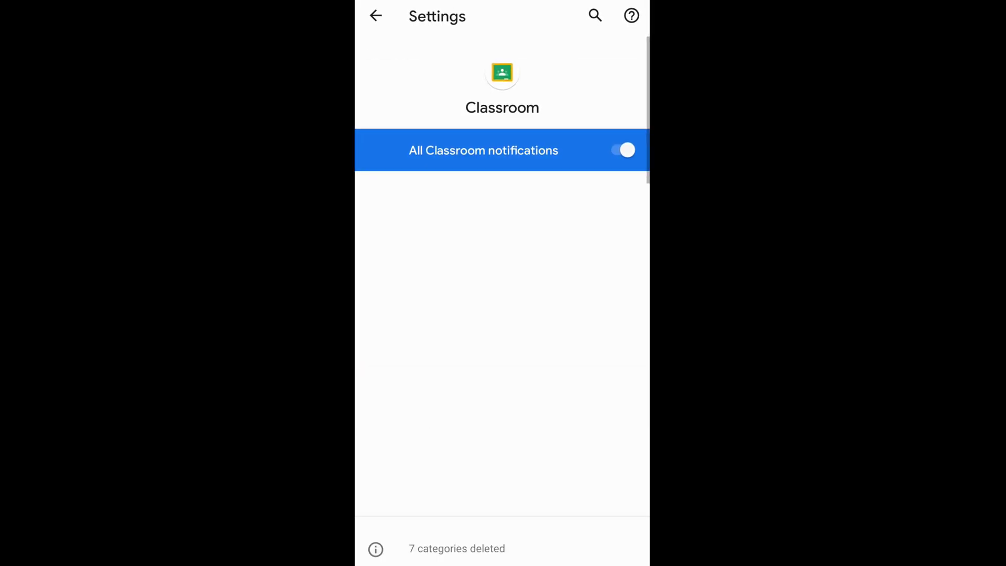
{"action": "left_click", "coordinate": [625, 150]}
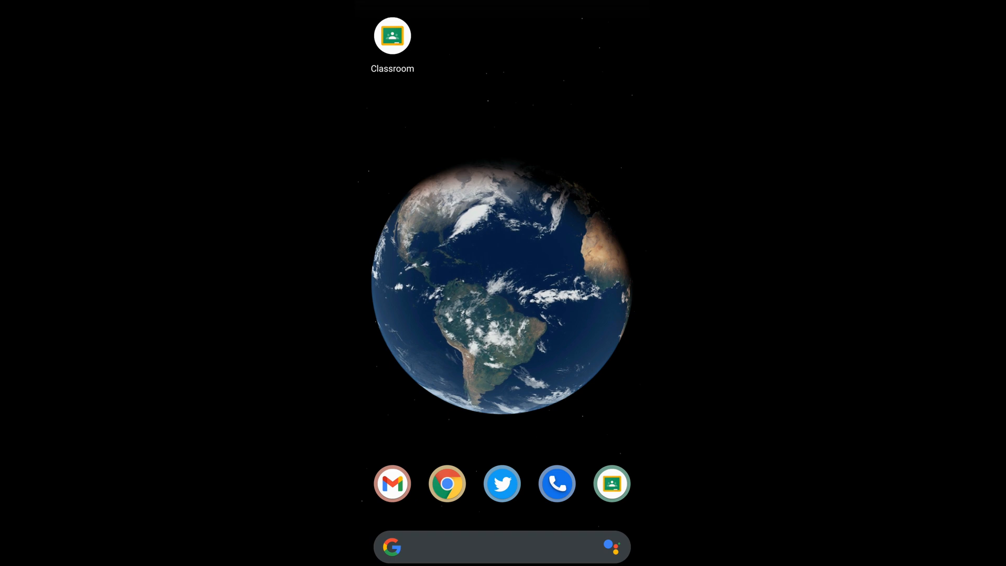
Reopen Classroom and open the Postcard Sharing assignment under Classwork
{"action": "left_click", "coordinate": [393, 35]}
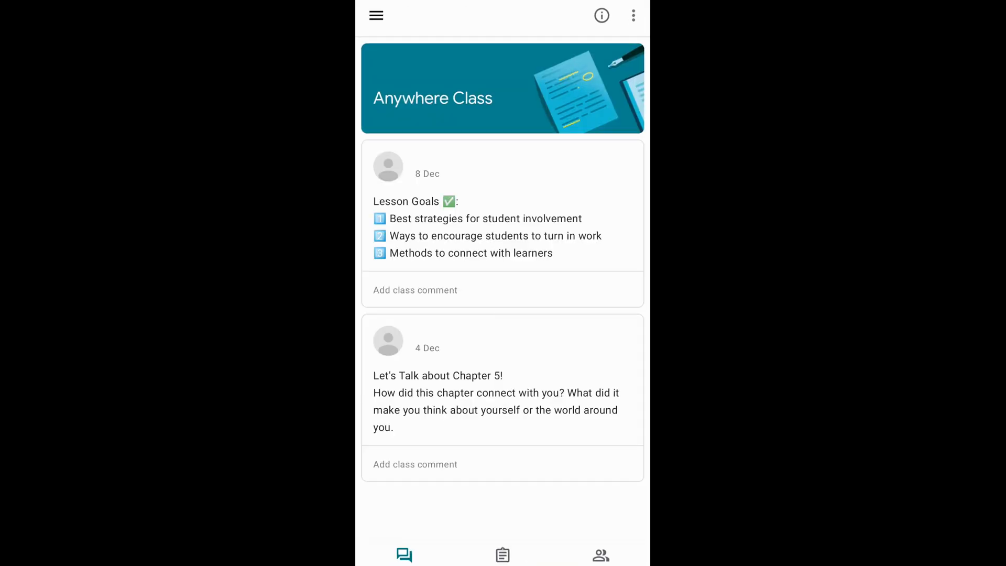
{"action": "left_click", "coordinate": [502, 554]}
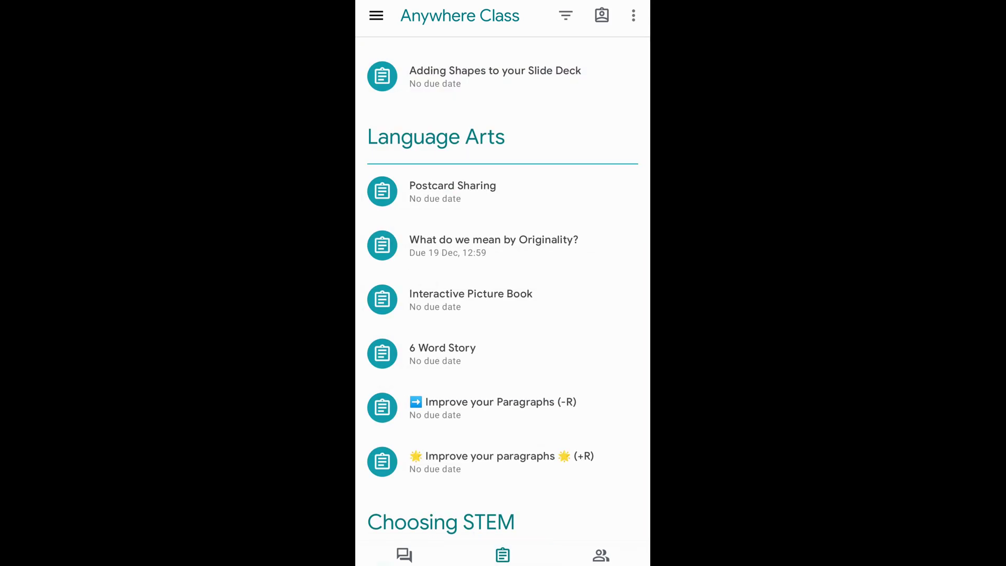
{"action": "left_click", "coordinate": [452, 192]}
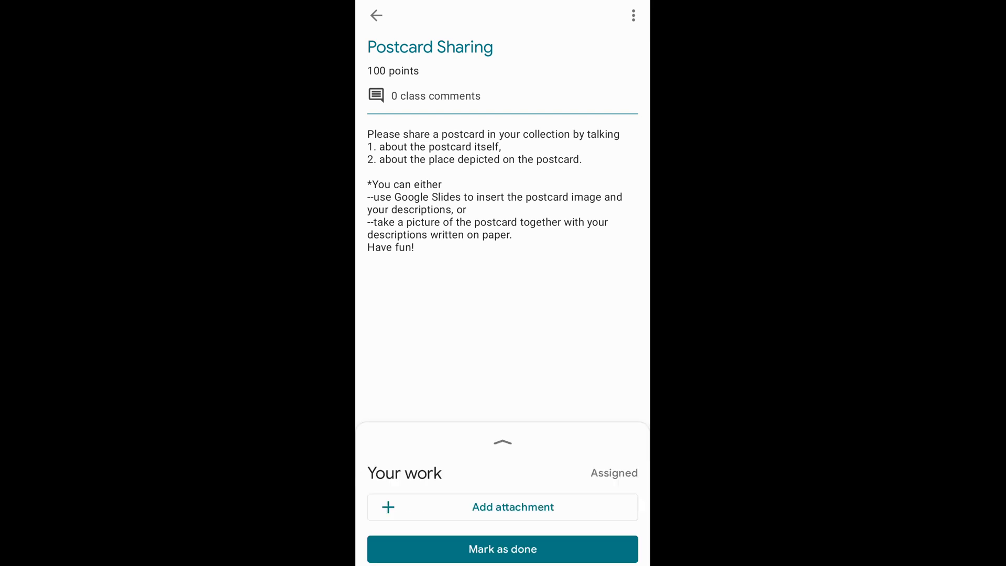
Photograph the worksheet with the camera and attach the accepted photo to Your work
{"action": "left_click", "coordinate": [502, 506]}
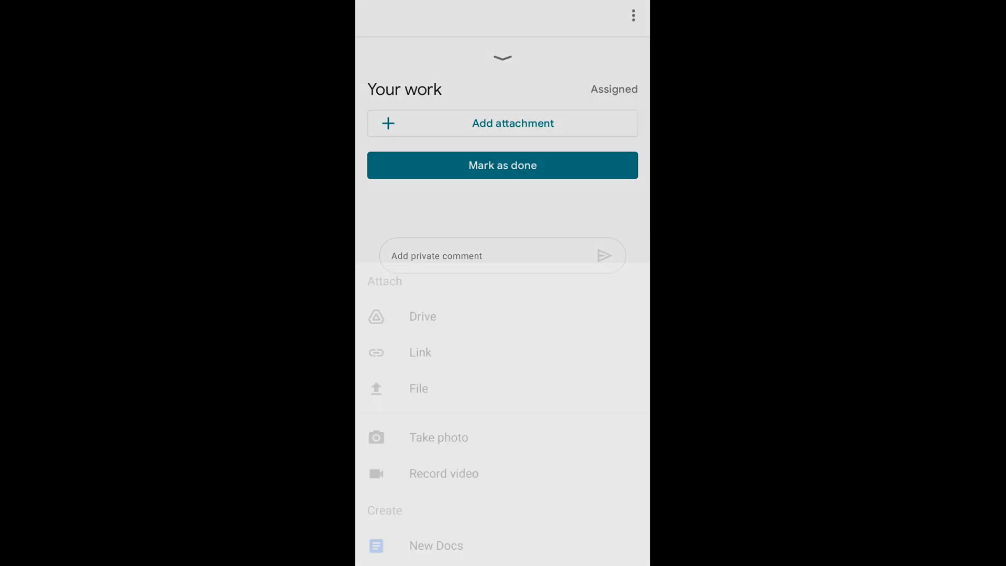
{"action": "left_click", "coordinate": [438, 437]}
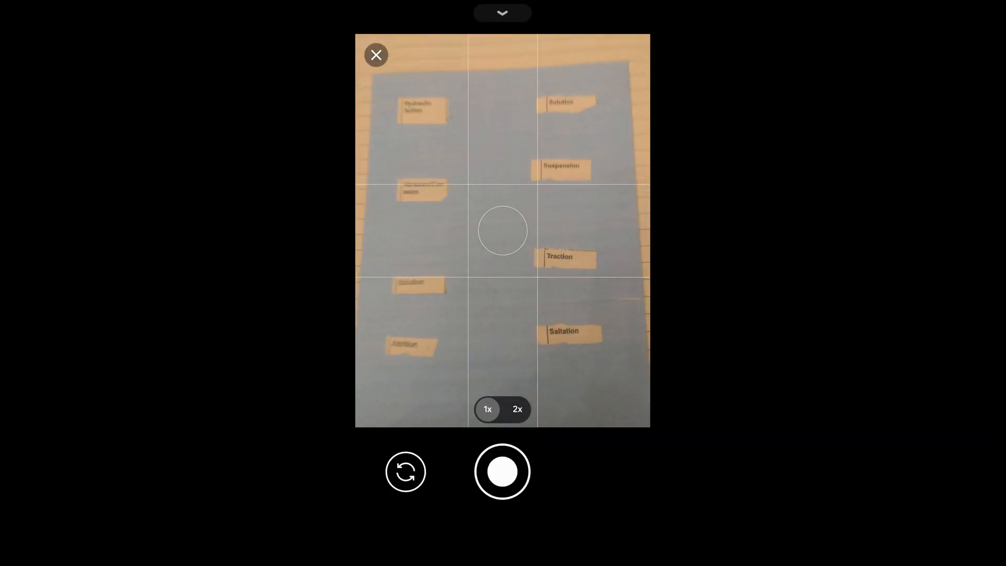
{"action": "left_click", "coordinate": [501, 471]}
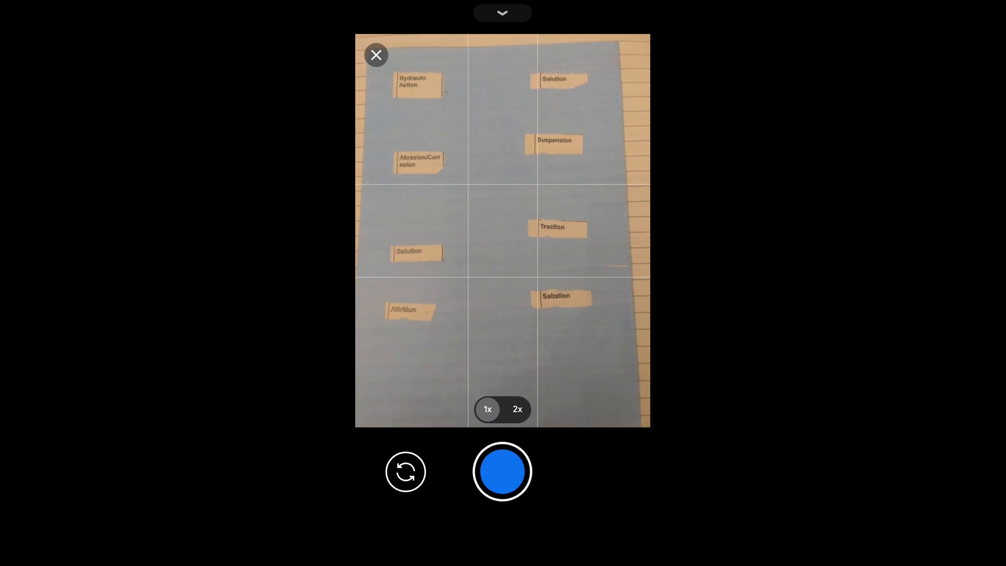
{"action": "left_click", "coordinate": [502, 471]}
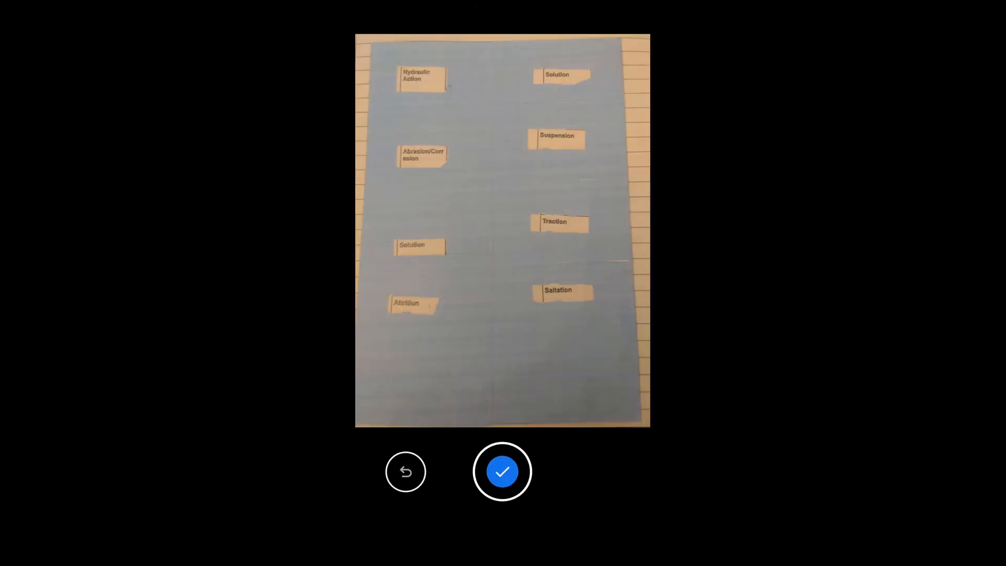
{"action": "left_click", "coordinate": [502, 471]}
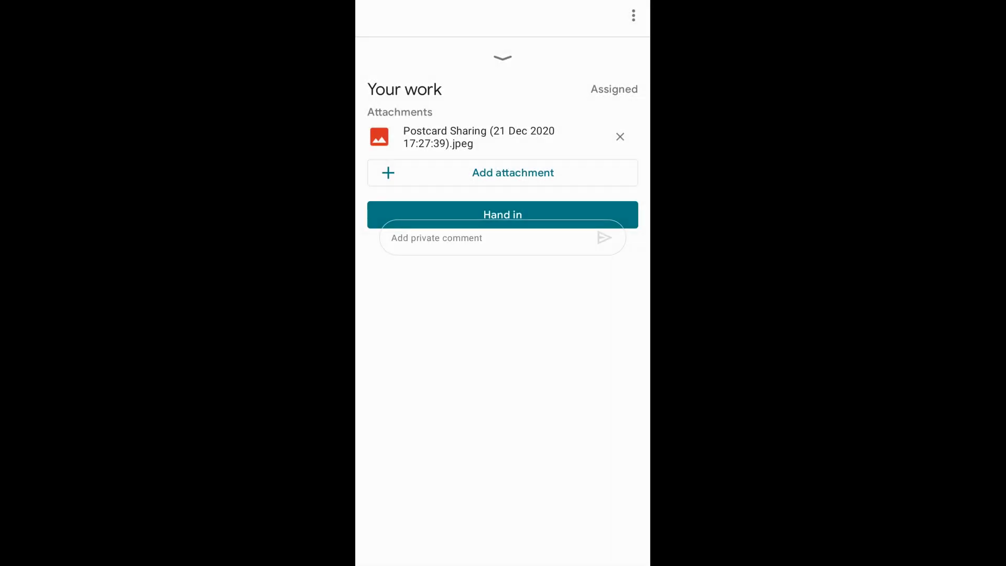
Leave Classroom for the Android home screen without handing in
{"action": "left_click", "coordinate": [502, 172]}
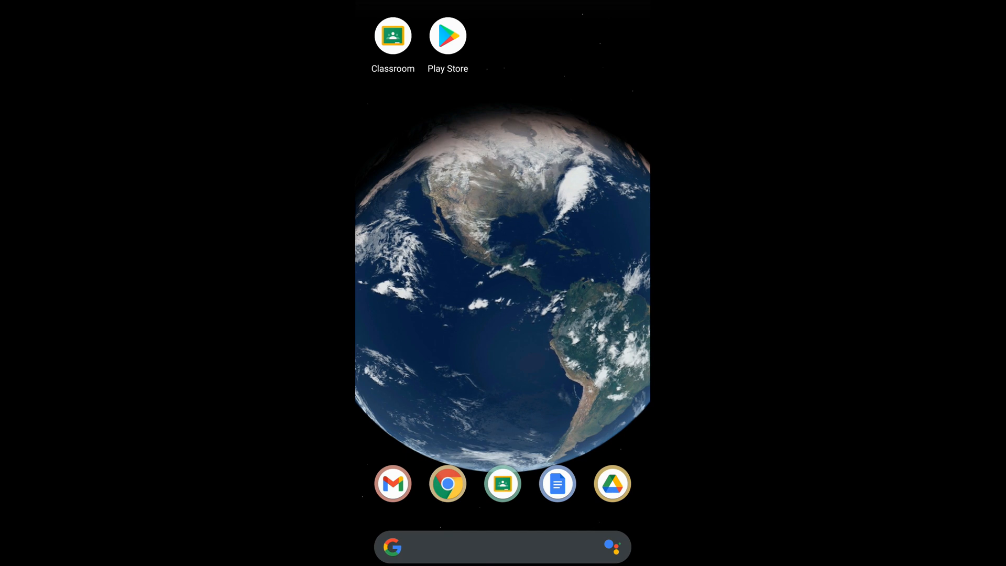
Search the Play Store for 'google'
{"action": "left_click", "coordinate": [449, 36]}
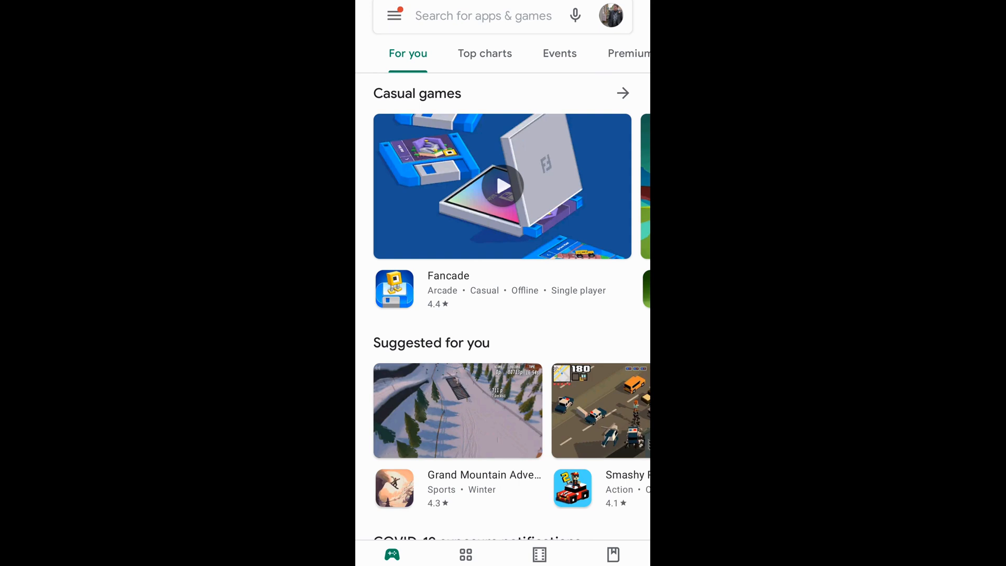
{"action": "left_click", "coordinate": [482, 16]}
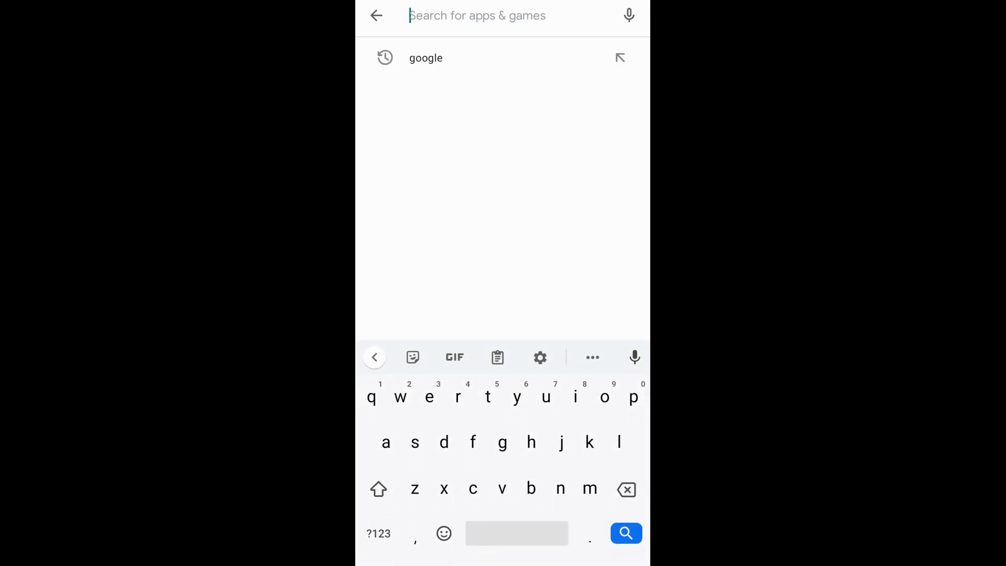
{"action": "left_click", "coordinate": [426, 58]}
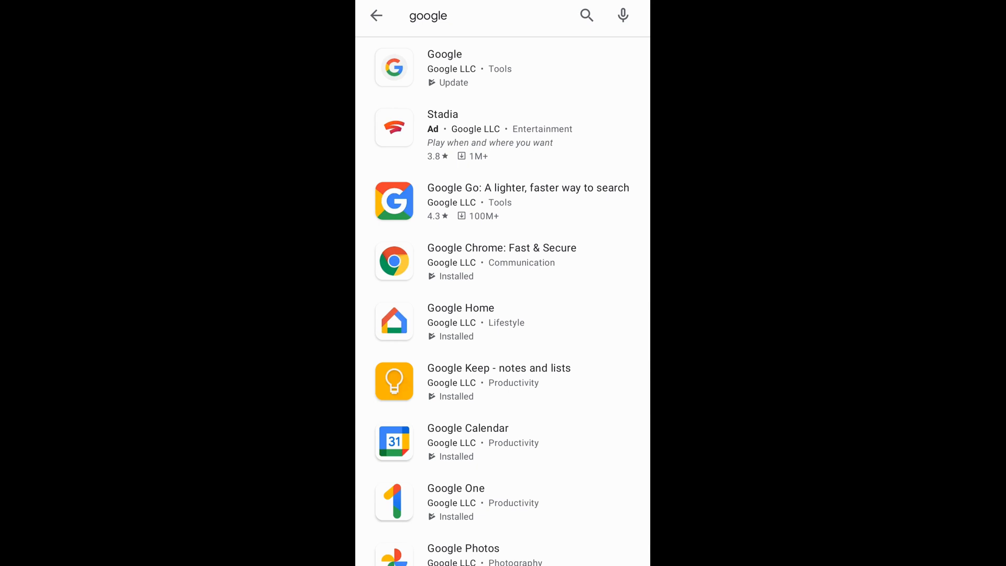
Scroll the search results and open the Google Docs store page
{"action": "scroll", "scroll_direction": "down", "scroll_amount": 3}
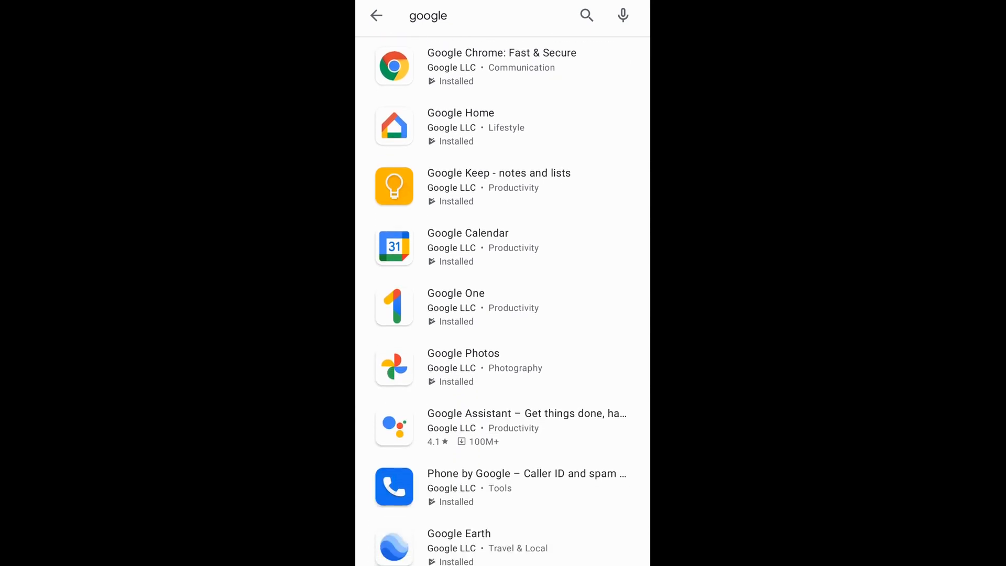
{"action": "scroll", "scroll_direction": "down", "scroll_amount": 3}
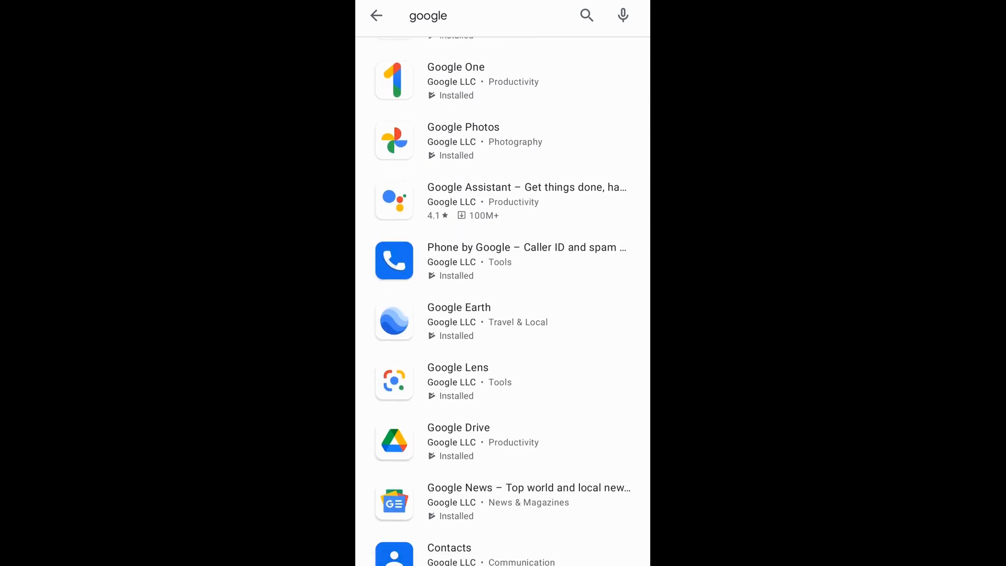
{"action": "scroll", "scroll_direction": "down", "scroll_amount": 3}
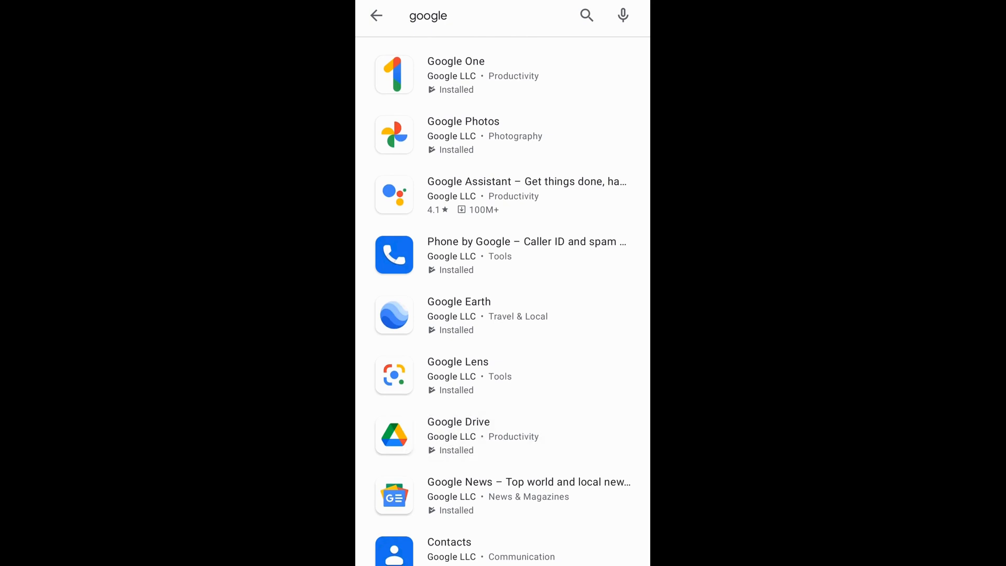
{"action": "left_click", "coordinate": [458, 435]}
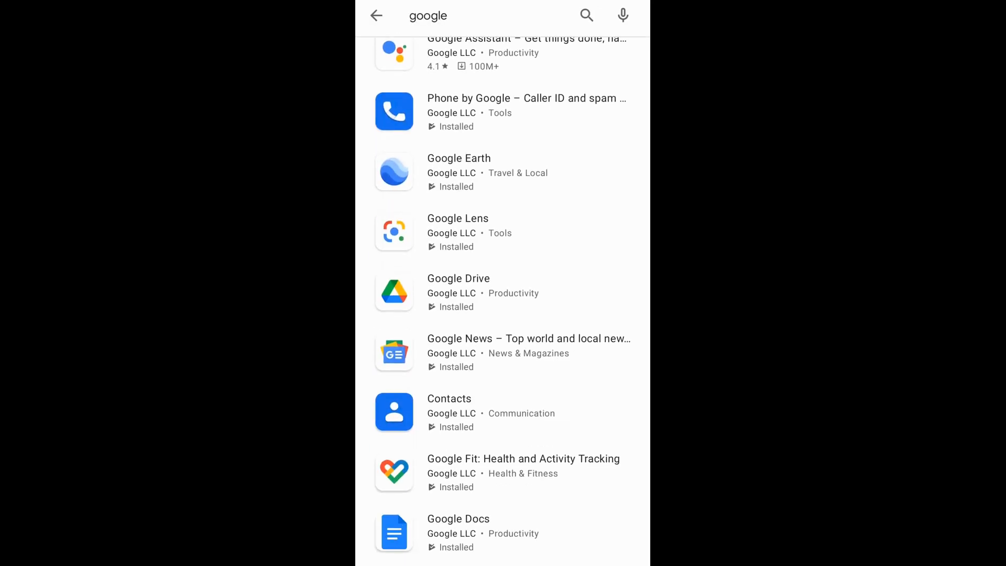
{"action": "scroll", "scroll_direction": "down", "scroll_amount": 3}
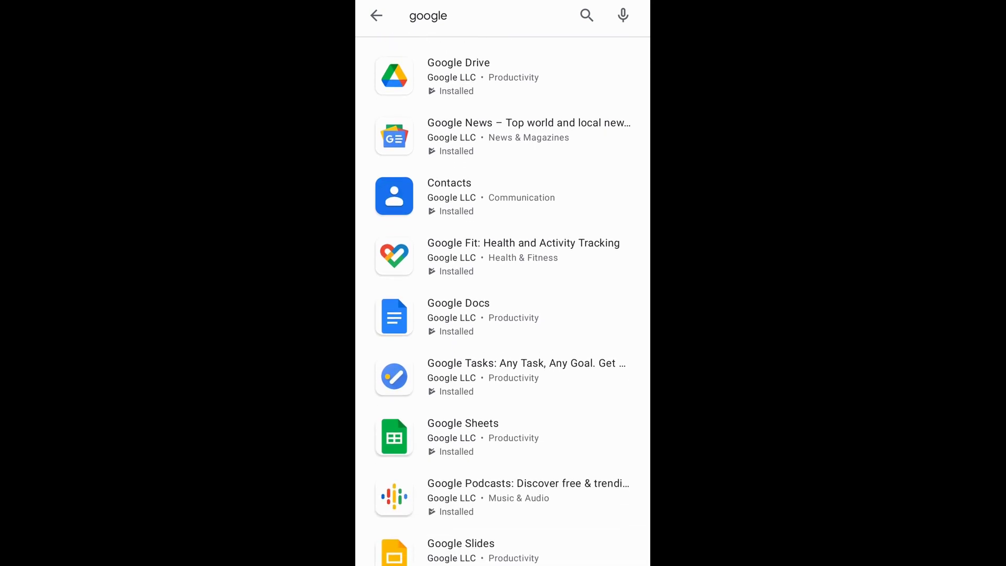
{"action": "left_click", "coordinate": [458, 303]}
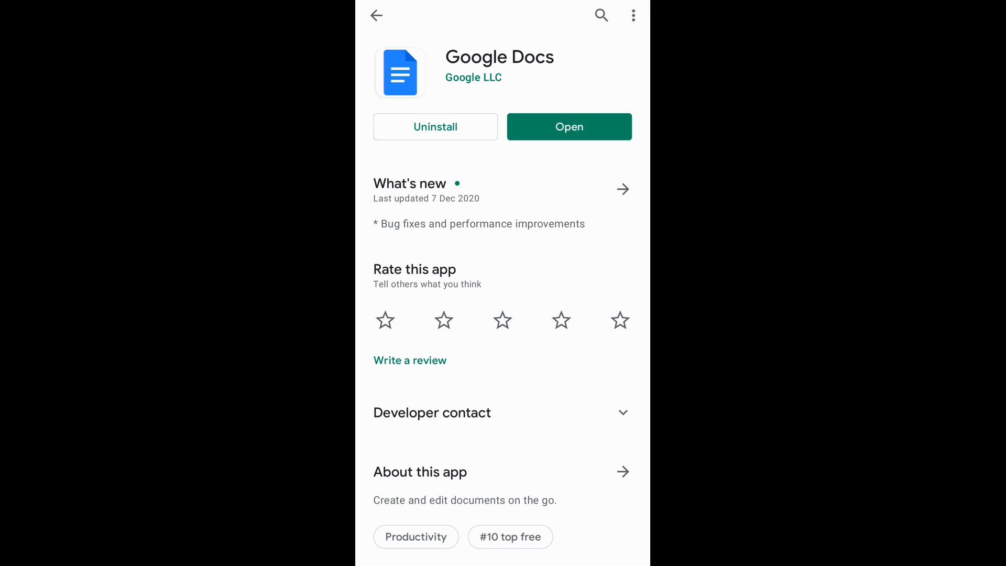
Launch Google Docs with the Open button on its store page
{"action": "left_click", "coordinate": [569, 126]}
{"action": "type", "text": "Test"}
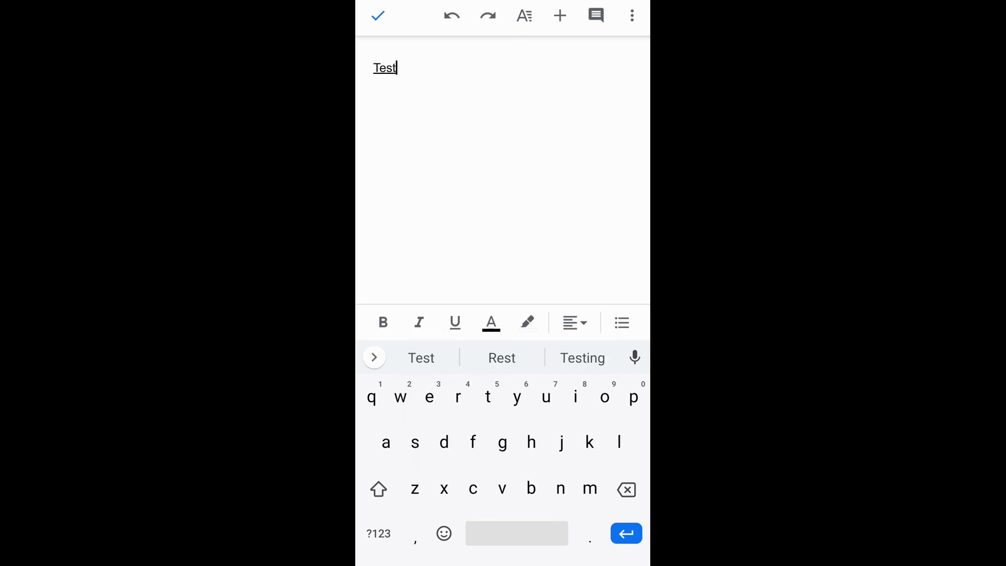
Finish editing the new document containing 'Test' so it saves
{"action": "left_click", "coordinate": [378, 15]}
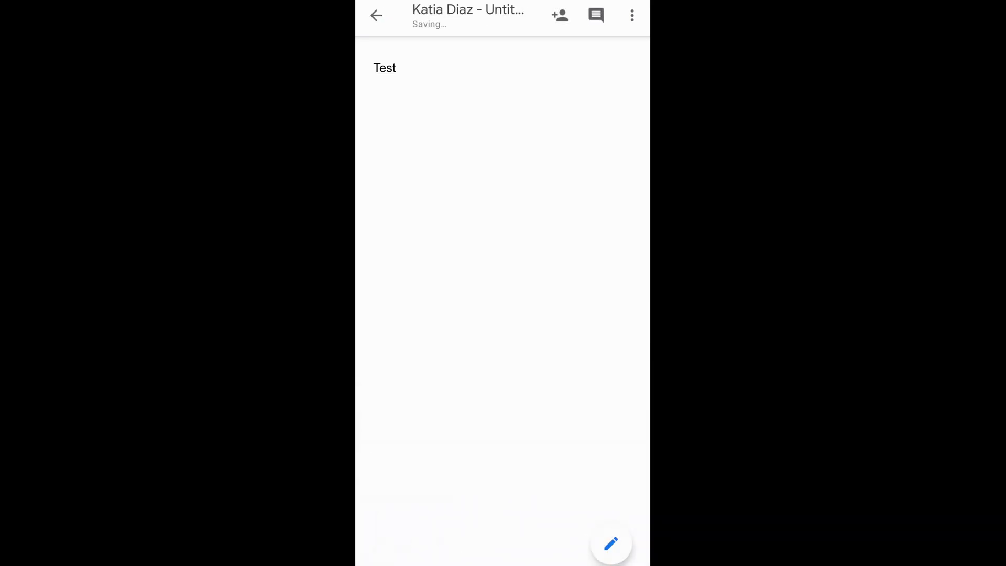